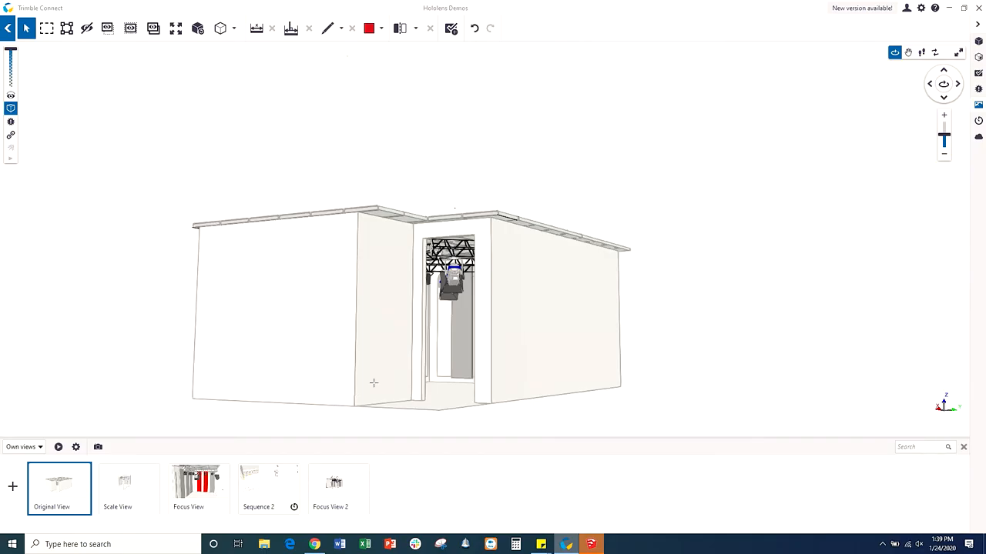
pyautogui.moveTo(449, 338)
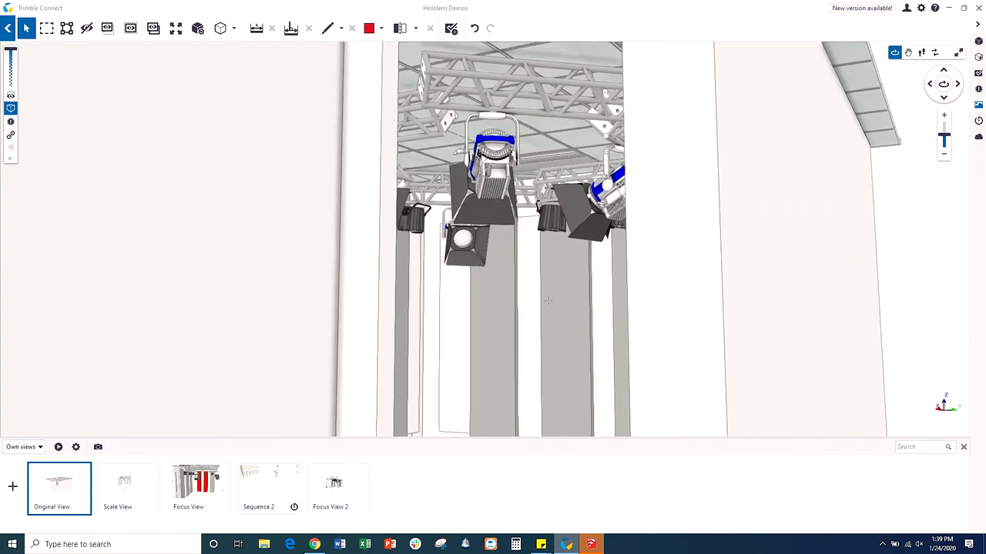
pyautogui.moveTo(528, 297)
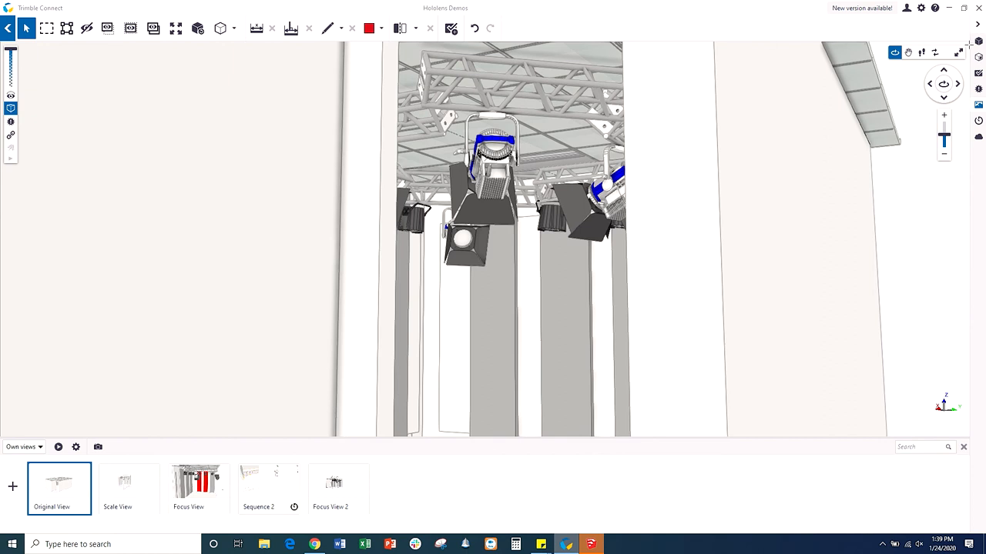
pyautogui.moveTo(978, 123)
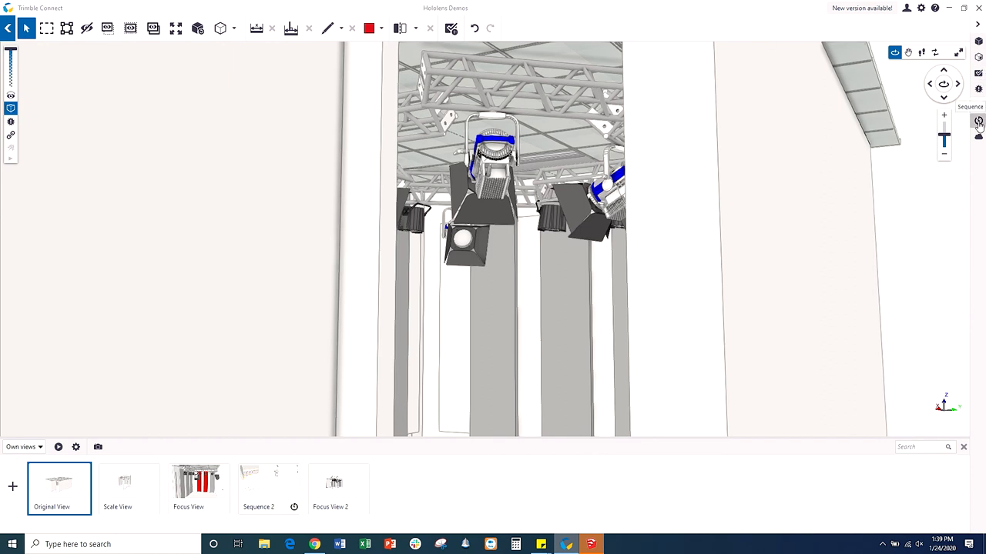
pyautogui.moveTo(979, 123)
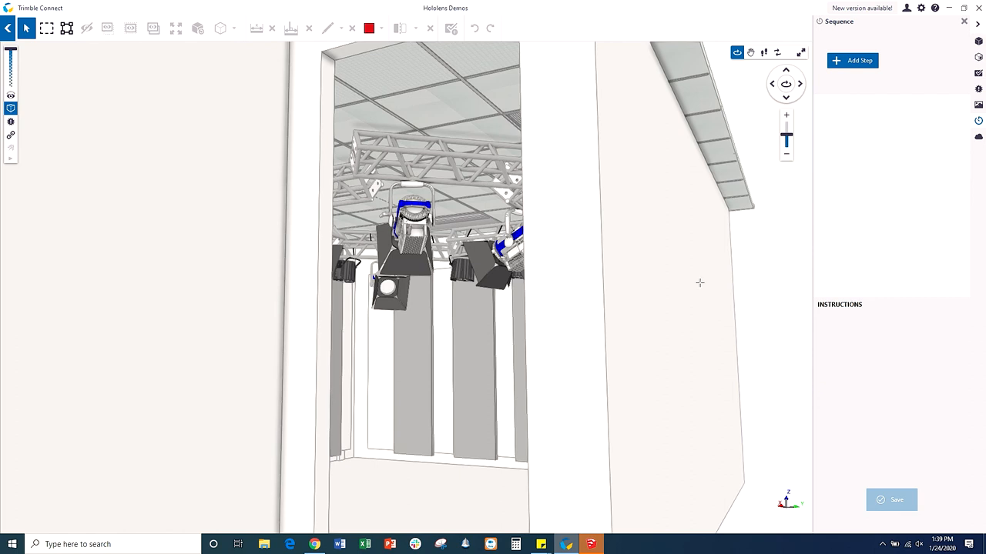
# - Add Step 01 with the left inner grey panel and instruction 'Remove Panel 1'
pyautogui.click(852, 60)
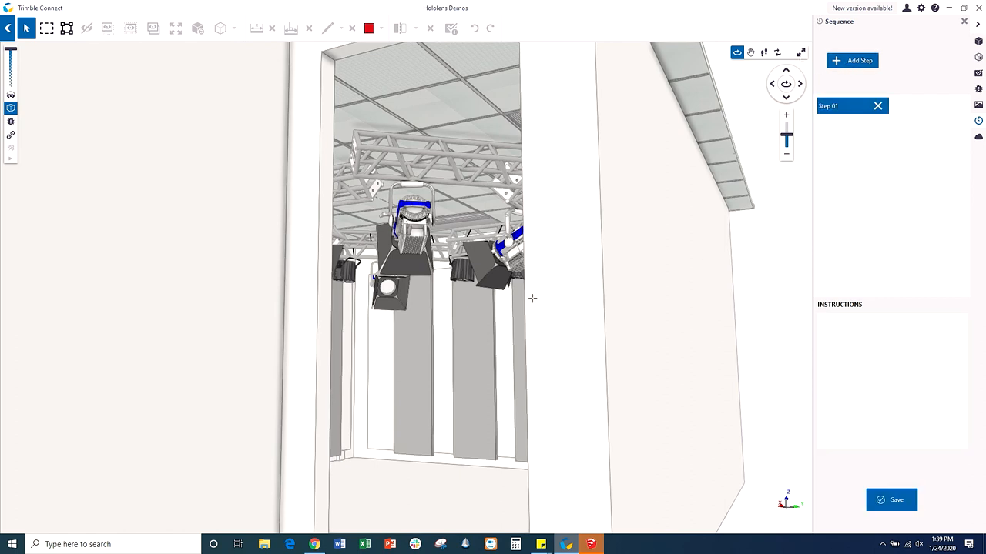
pyautogui.moveTo(408, 336)
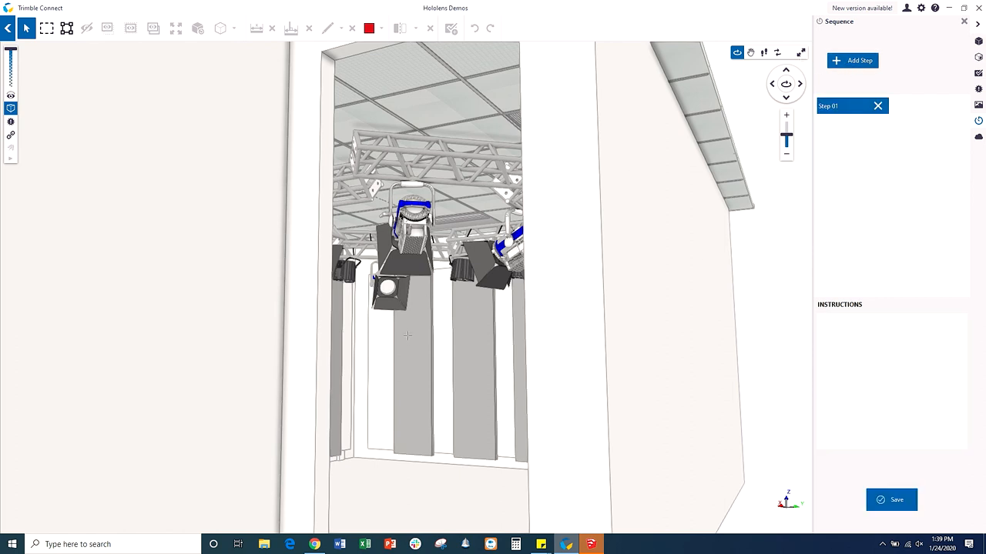
pyautogui.click(410, 346)
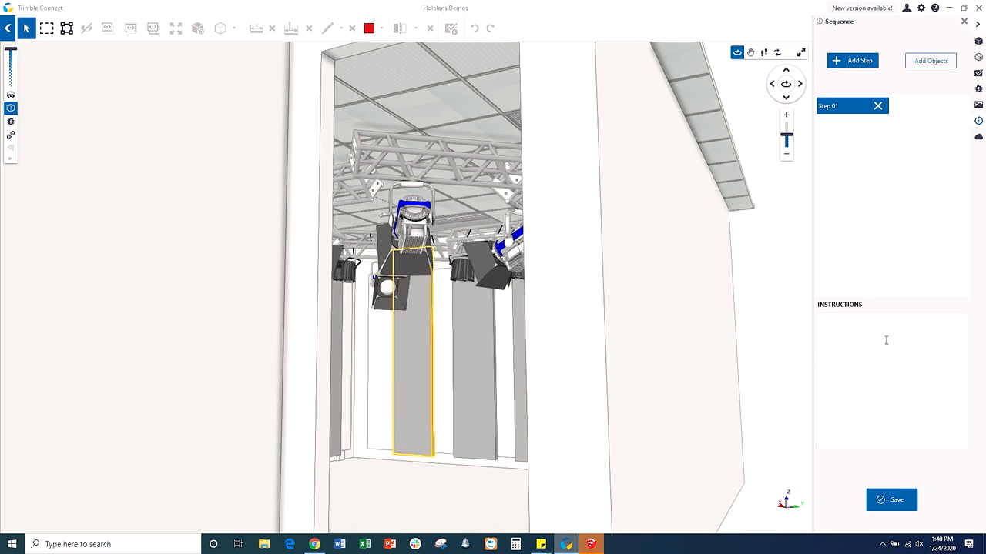
pyautogui.write('Remove Panel 1')
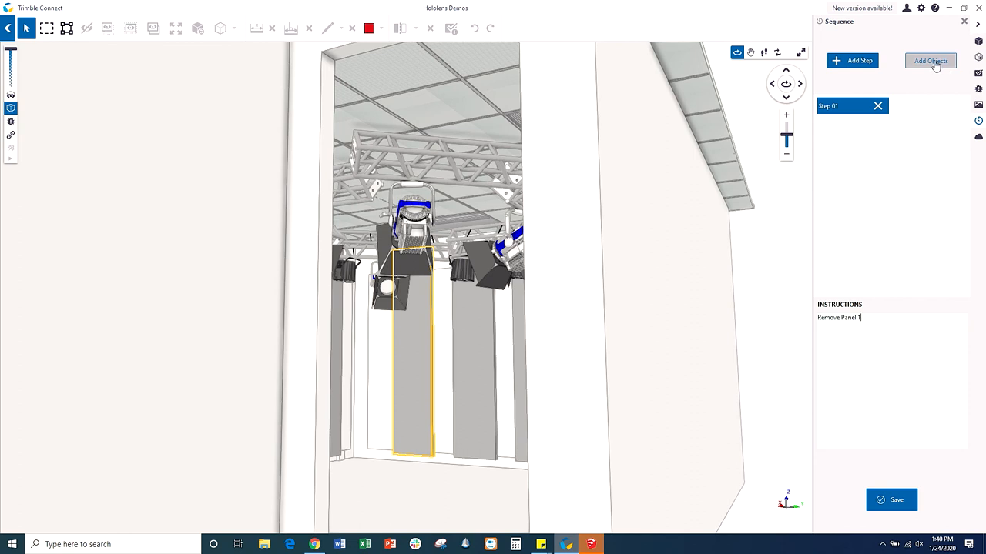
pyautogui.click(930, 61)
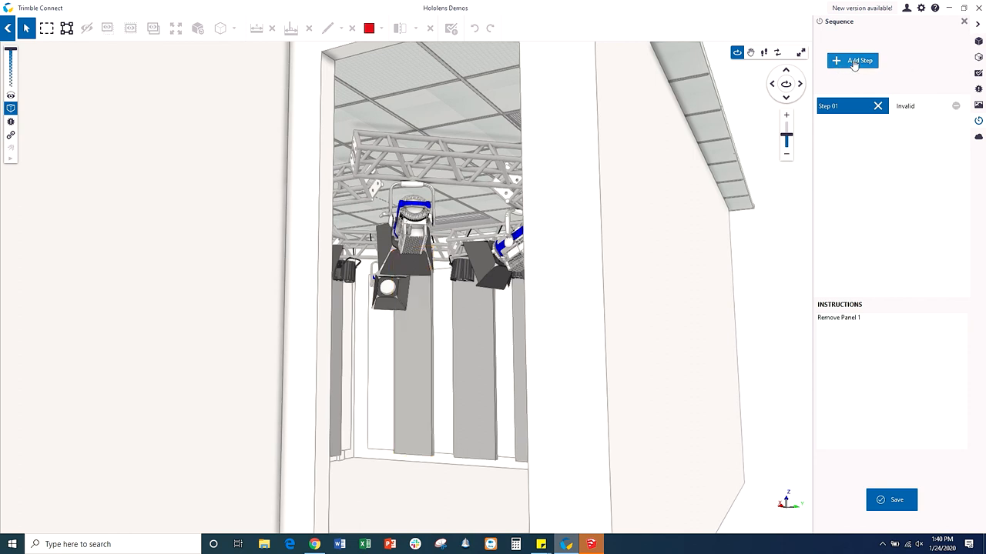
# - Add Step 02 instructed 'Remove Panel 2'
pyautogui.click(851, 60)
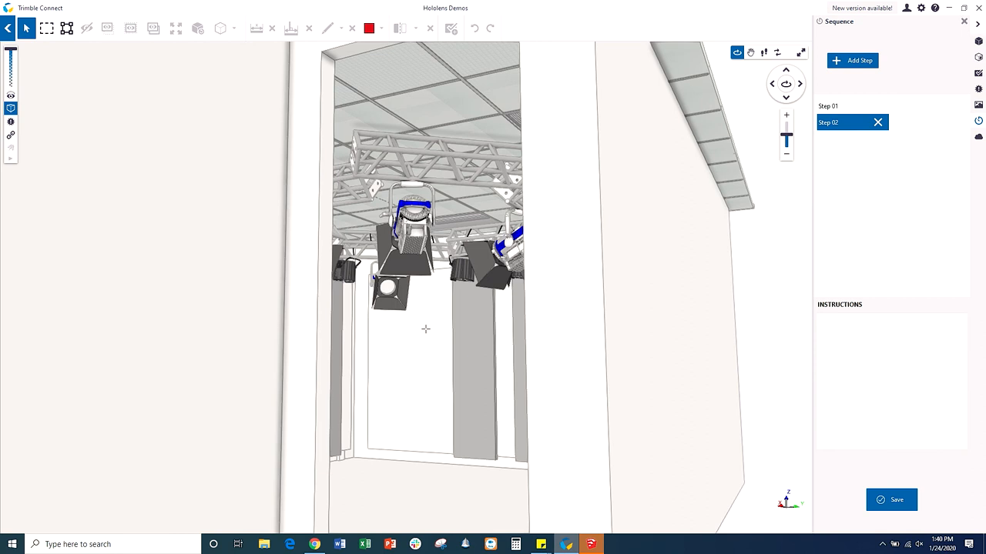
pyautogui.moveTo(435, 320)
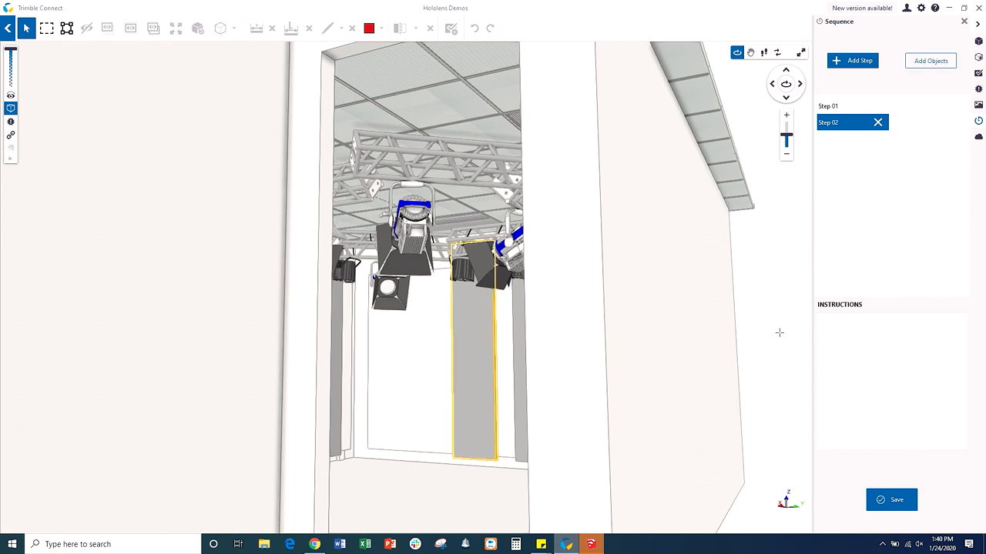
pyautogui.write('Remove')
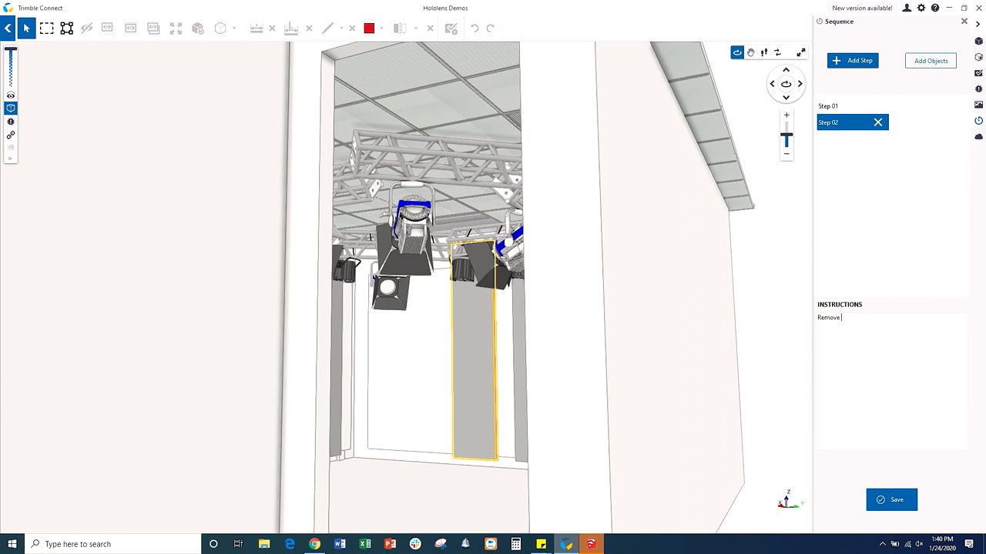
pyautogui.write('Panel 2')
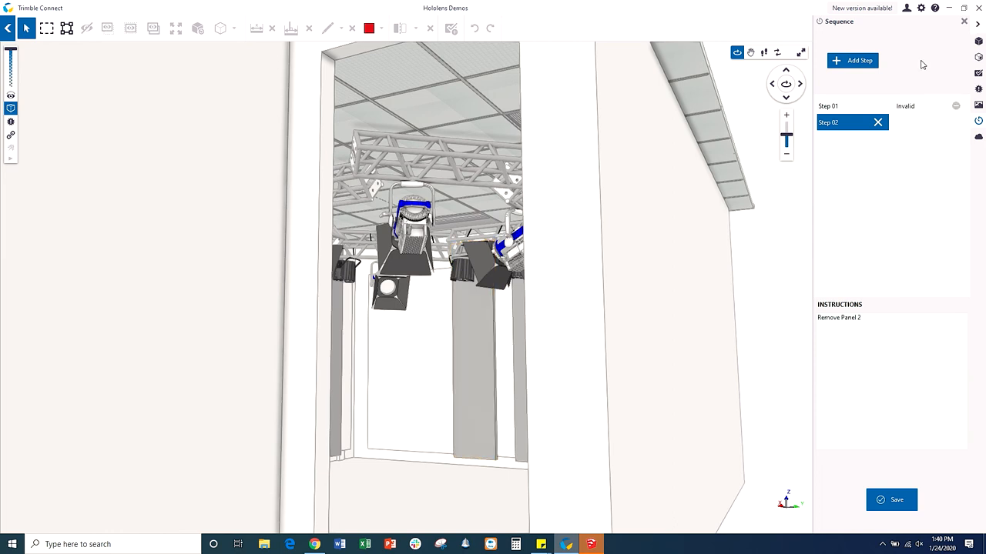
pyautogui.moveTo(882, 85)
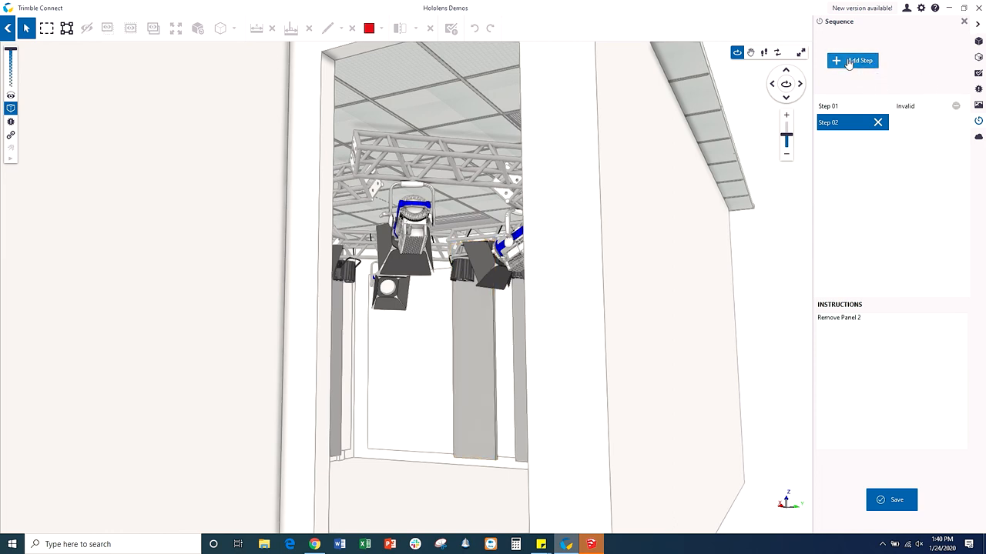
# - Add another step after Step 02 in the sequence
pyautogui.click(852, 60)
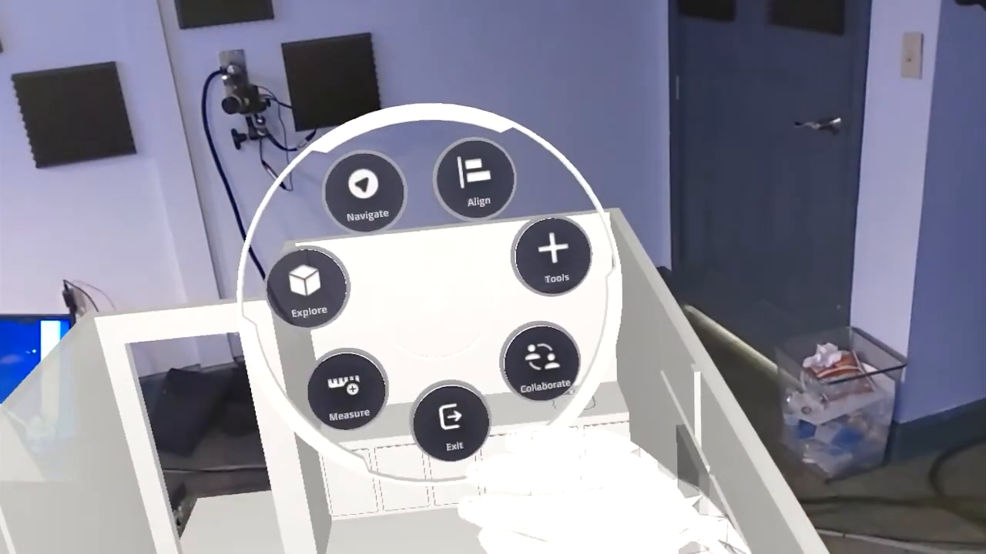
# - Open Tools to bring up the six-step sequence player
pyautogui.click(551, 255)
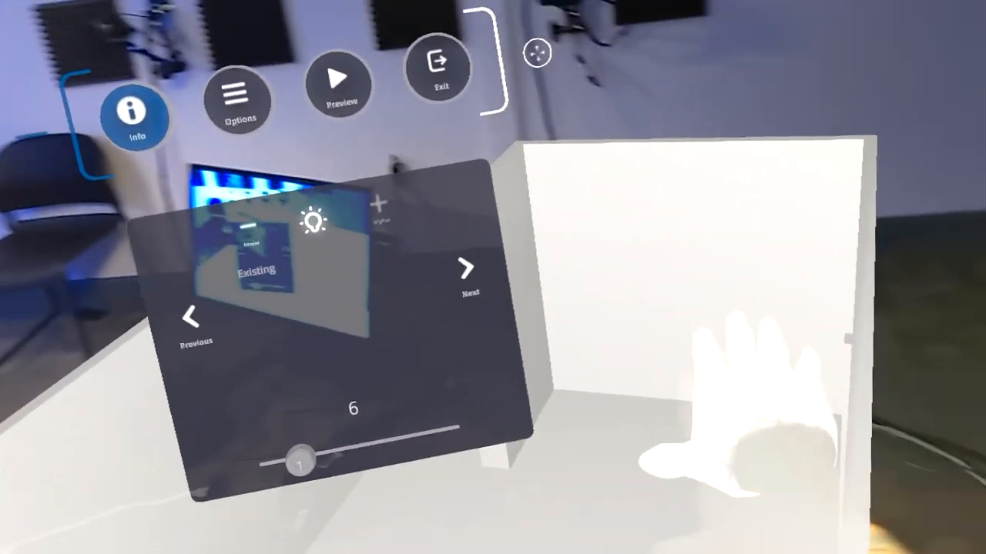
# - Step through the sequence: Install valves, Cut opening for sink, and beyond
pyautogui.click(465, 269)
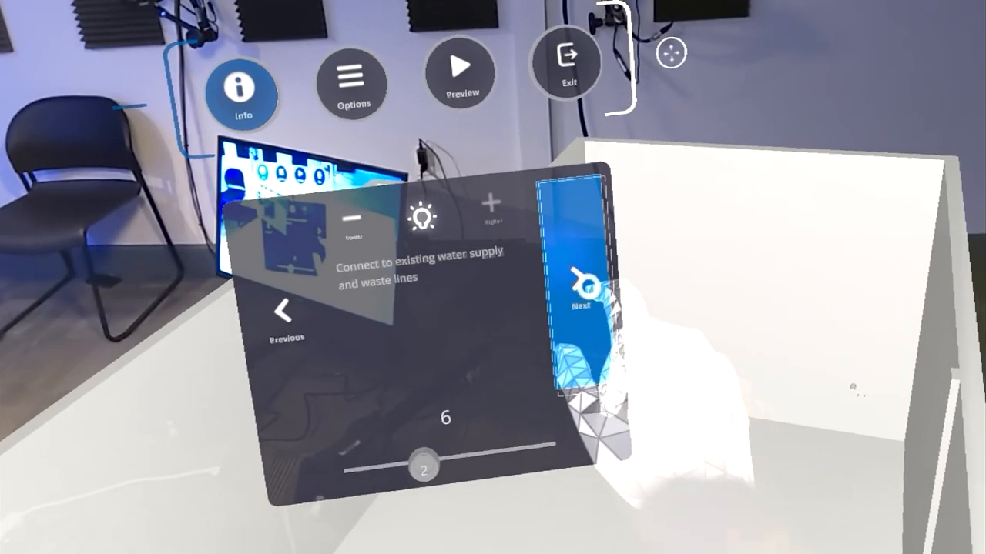
pyautogui.click(579, 281)
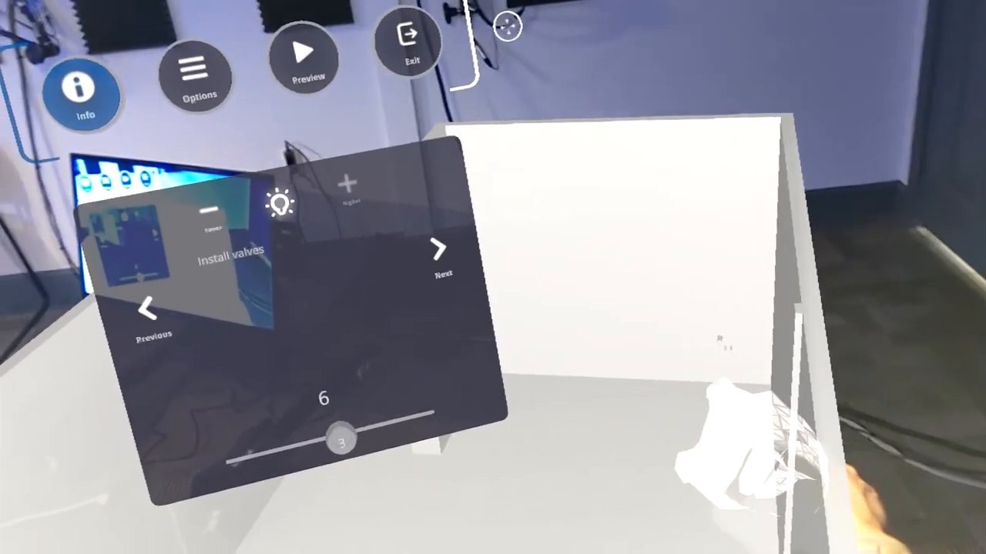
pyautogui.click(439, 249)
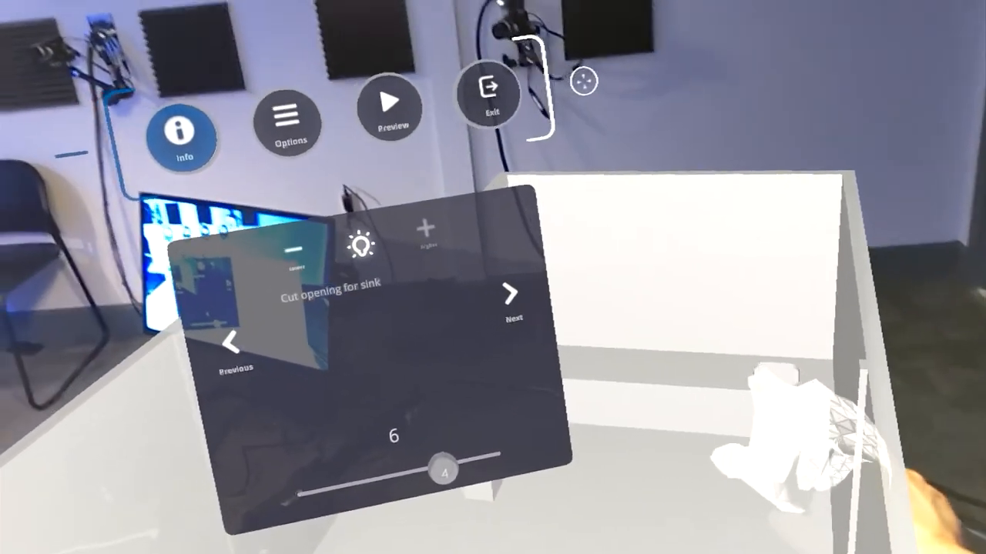
pyautogui.click(508, 295)
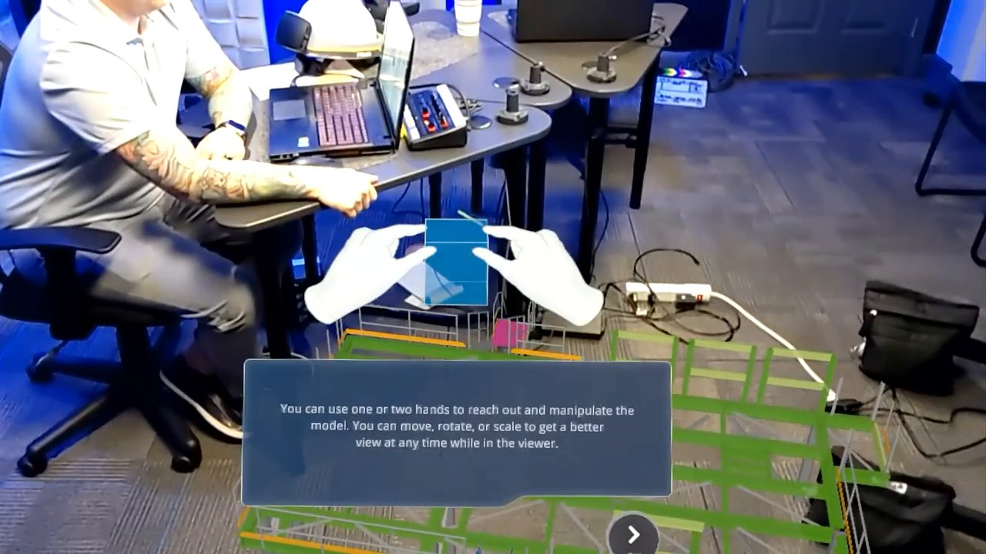
# - Dismiss the tip about moving, rotating and scaling the scaffold model
pyautogui.click(638, 533)
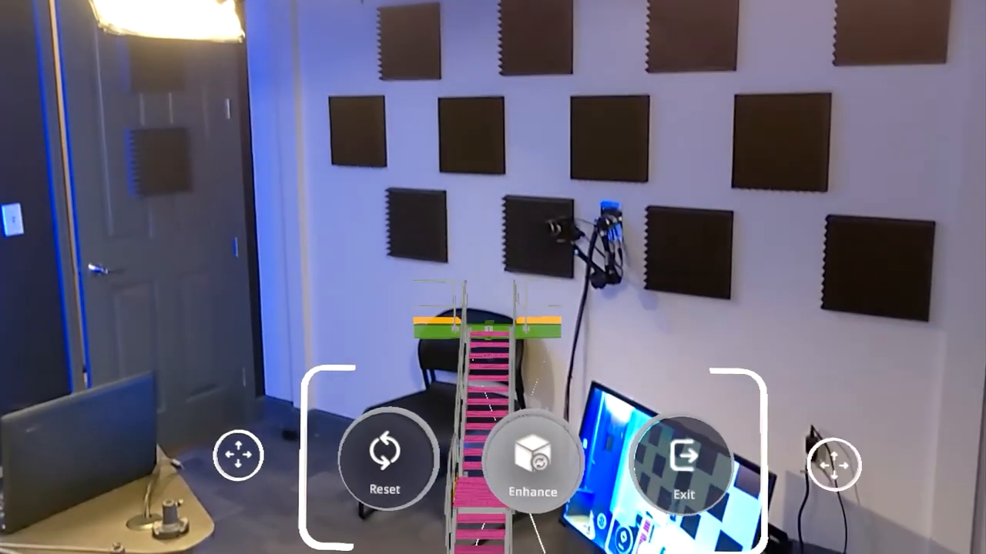
# - Turn on Fishbowl from the Enhance options of the 1:1 tour
pyautogui.click(530, 459)
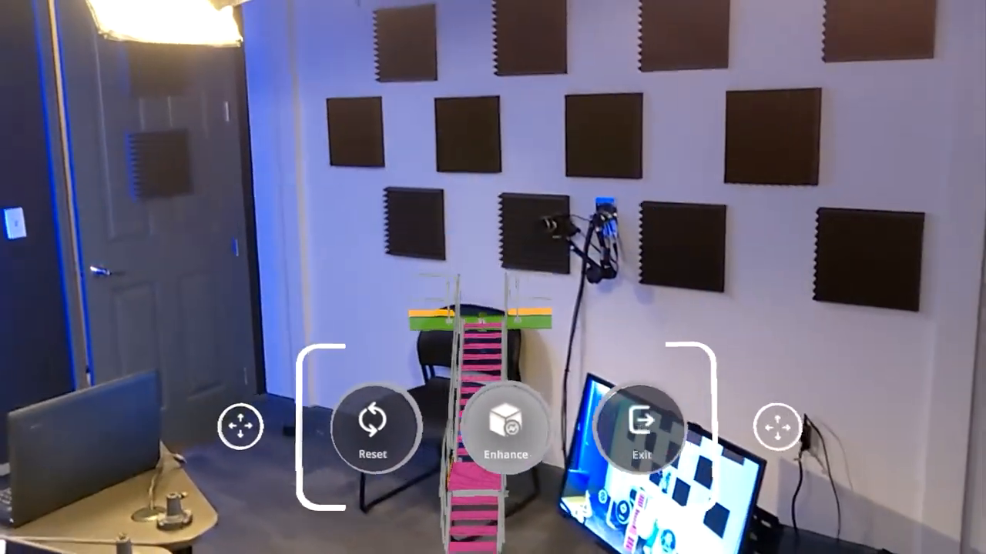
pyautogui.click(506, 429)
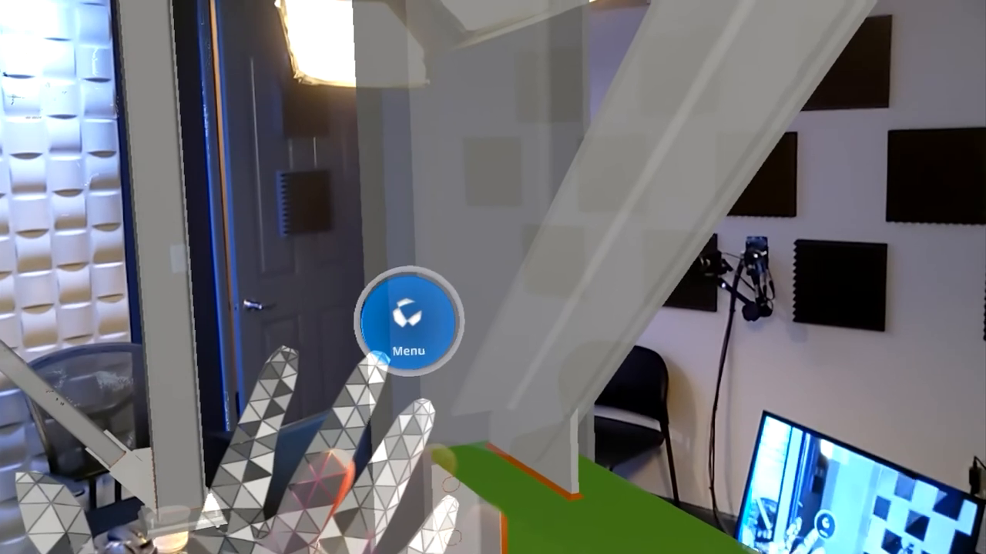
# - Enable Fish Bowl and view settings: 26'3" radius, 5'8" user height
pyautogui.click(406, 322)
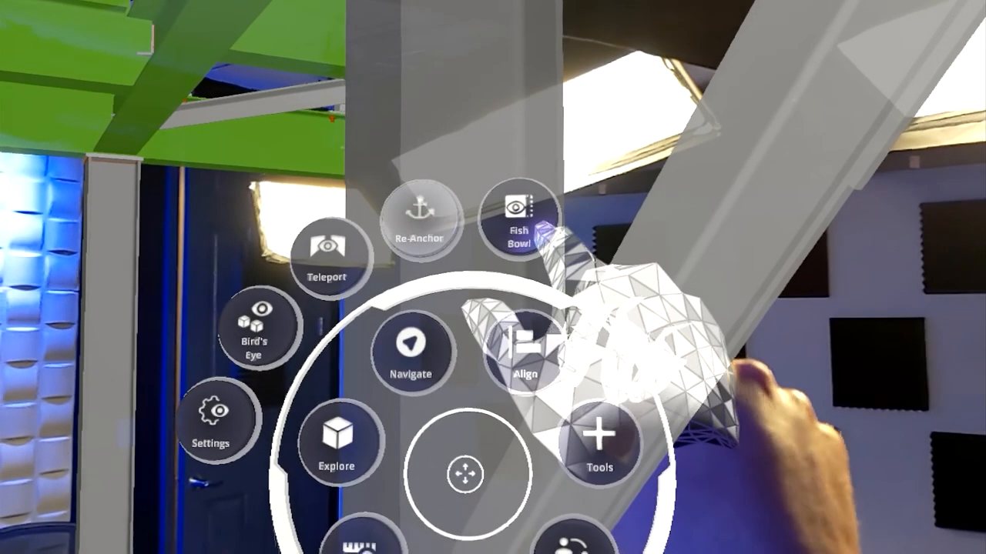
pyautogui.click(516, 221)
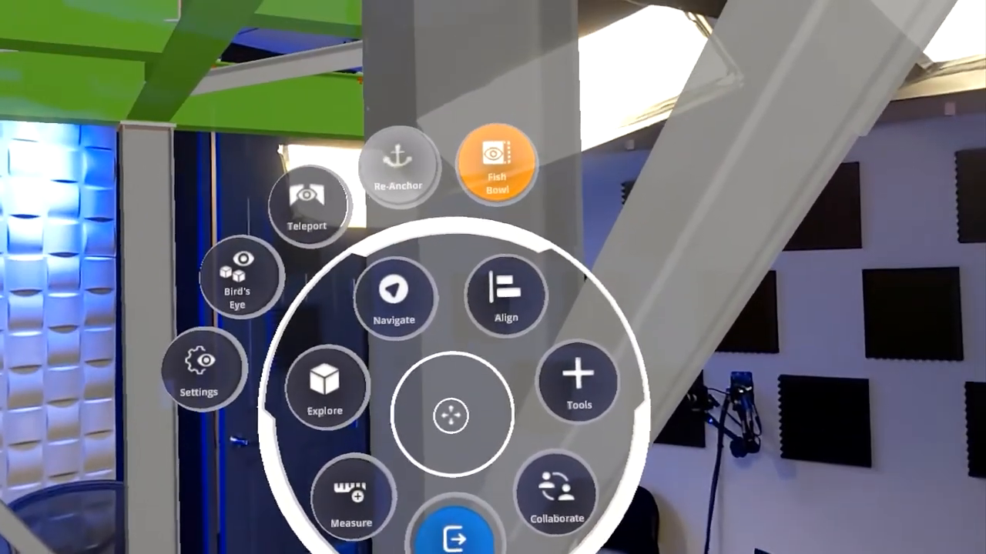
pyautogui.click(202, 381)
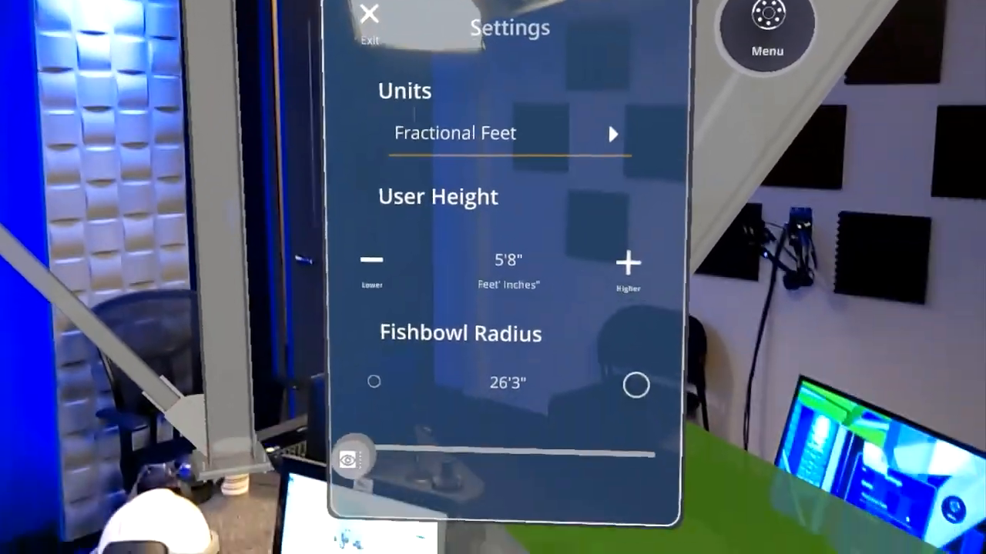